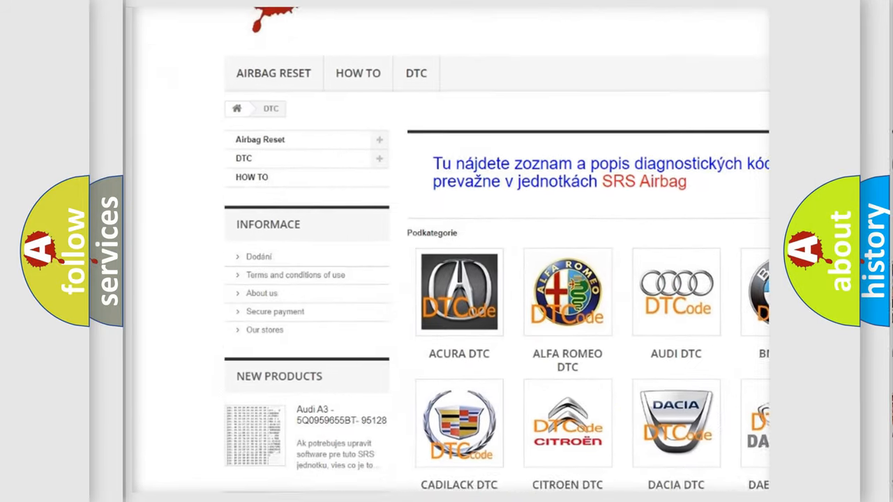
{"action": "scroll", "scroll_direction": "down", "scroll_amount": 3}
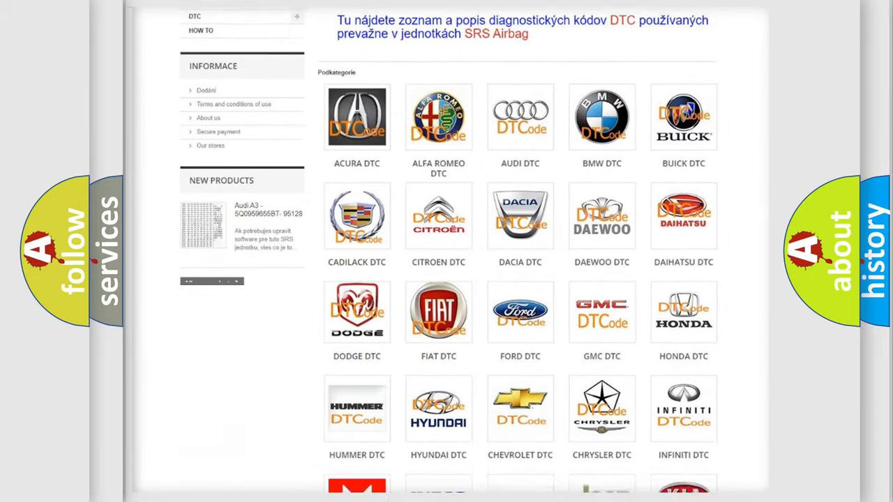
{"action": "scroll", "scroll_direction": "down", "scroll_amount": 3}
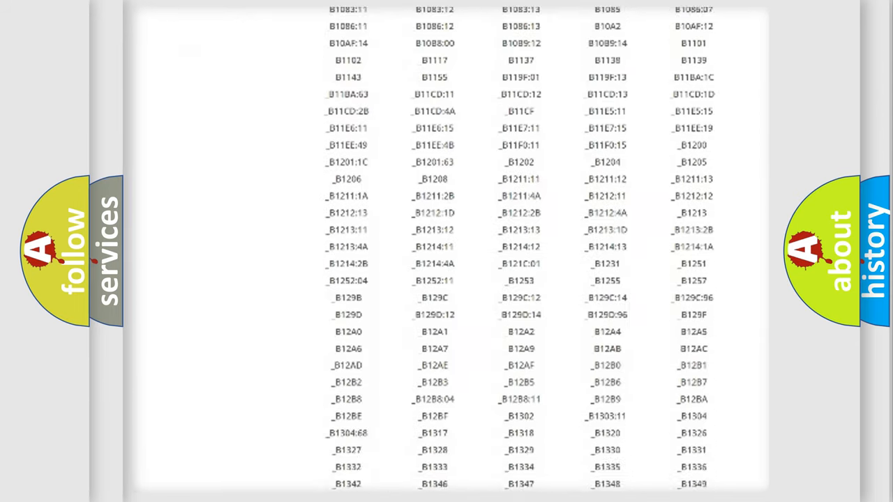
{"action": "scroll", "scroll_direction": "down", "scroll_amount": 3}
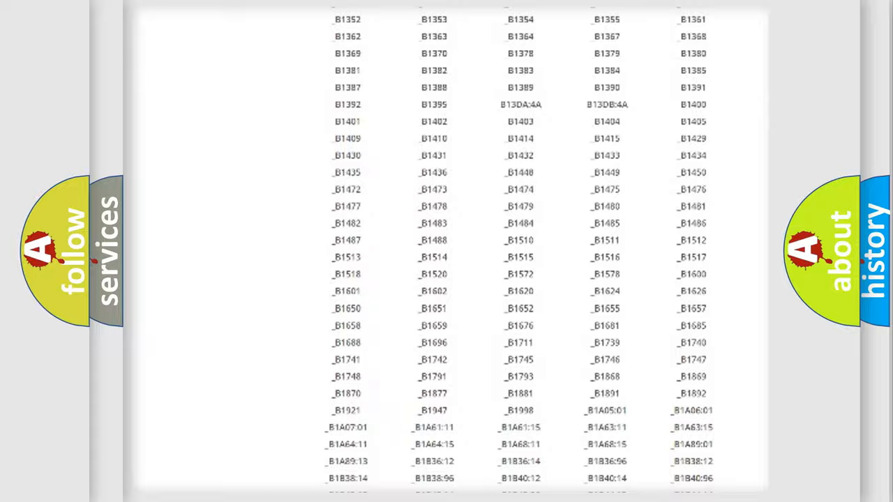